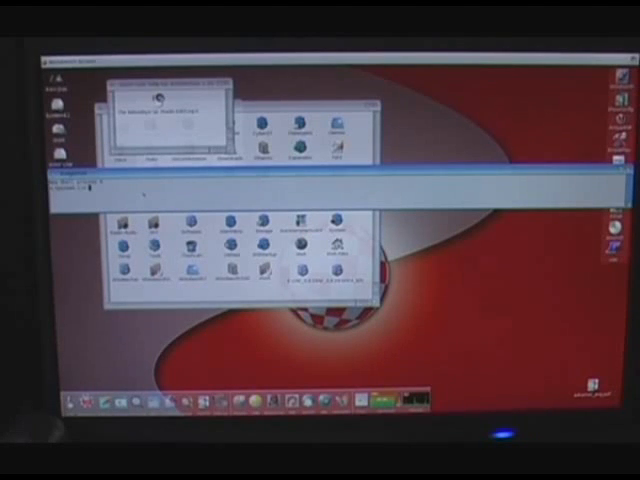
- Enter the 'message' command in the Shell and run it
type("message")
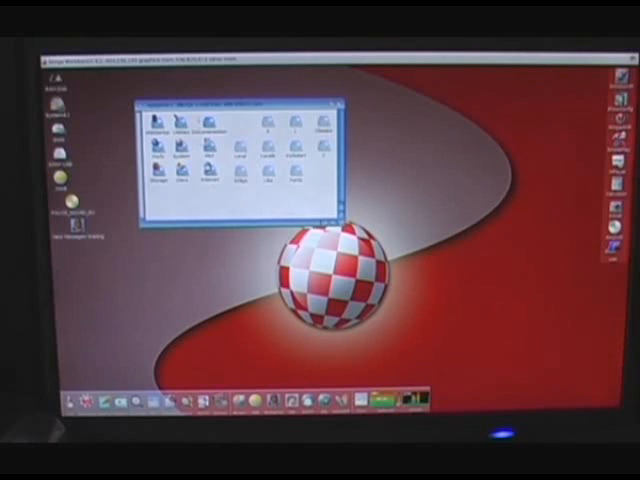
- Pull down the Workbench menu from the screen title bar
left_click(96, 60)
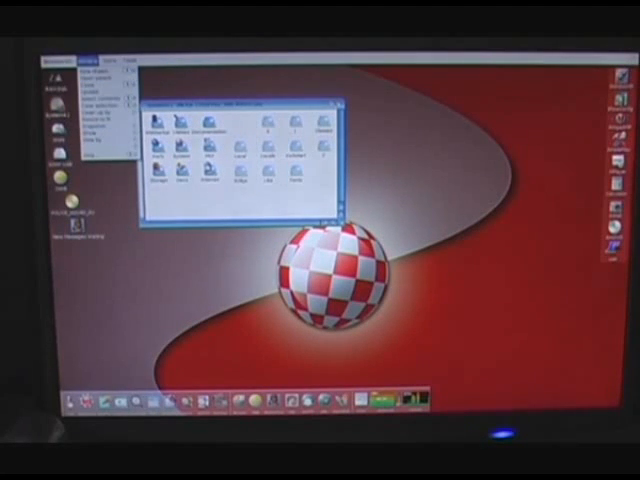